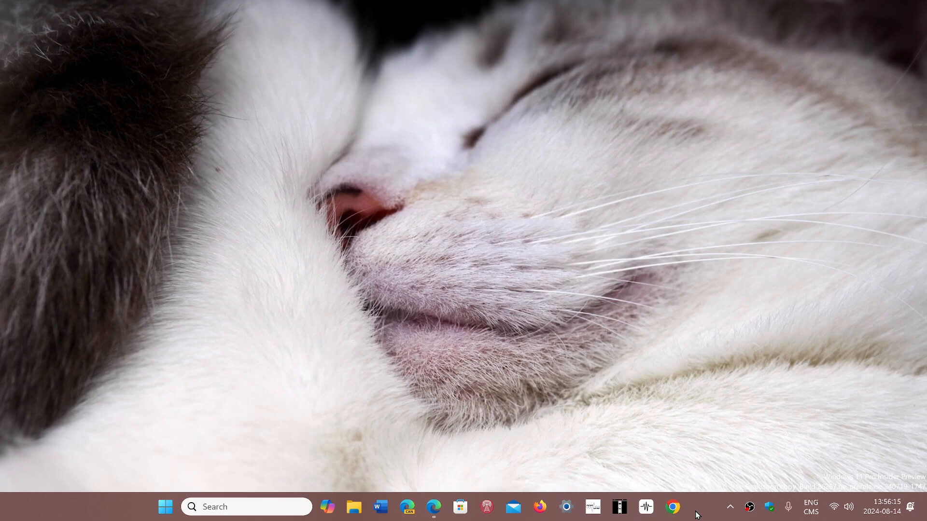
pyautogui.moveTo(712, 432)
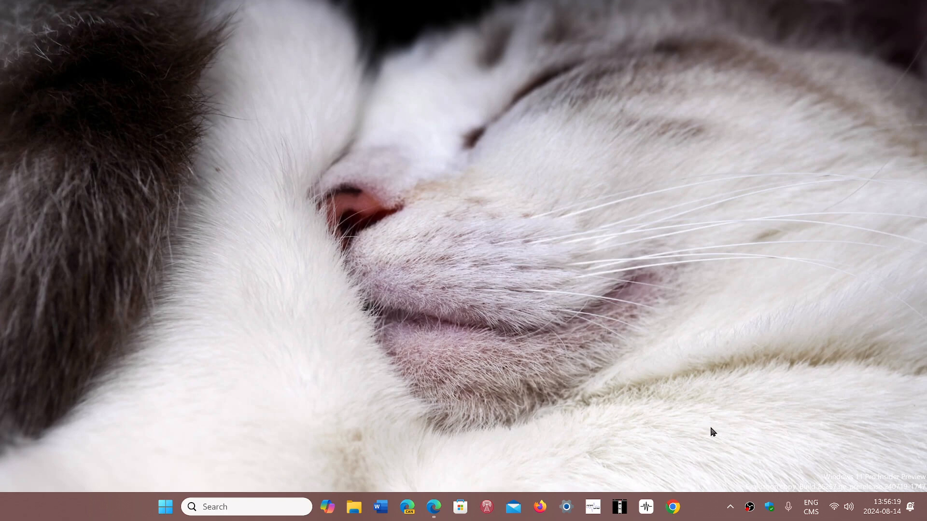
pyautogui.moveTo(434, 506)
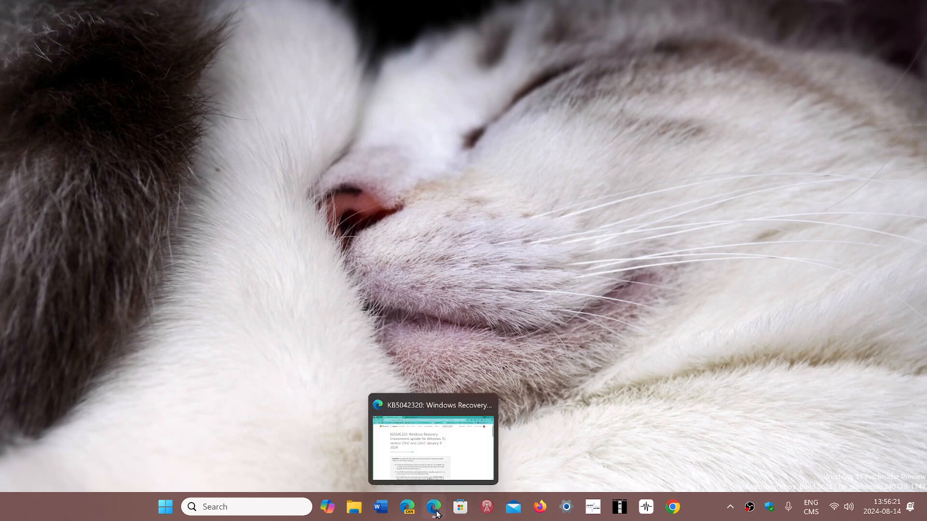
# Restore the KB5042320 support page and highlight the KB number in its title
pyautogui.click(434, 441)
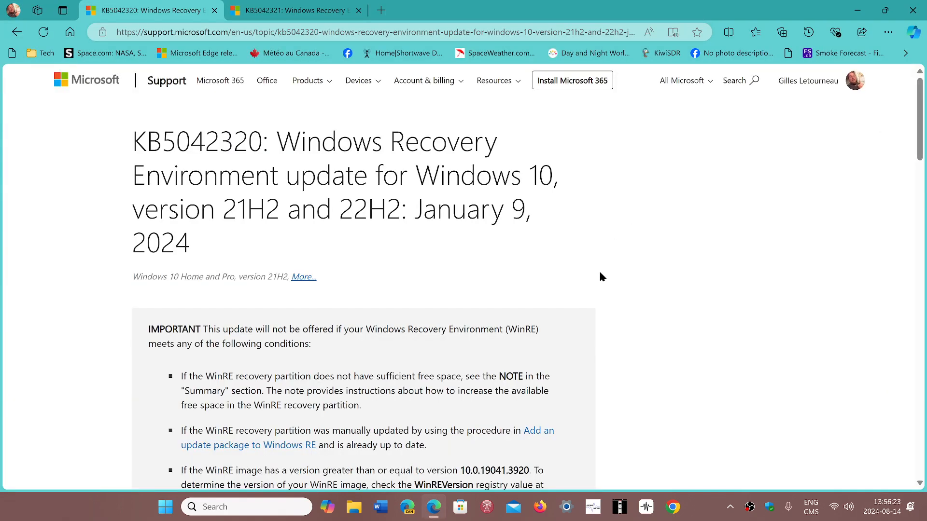
pyautogui.scroll(-3)
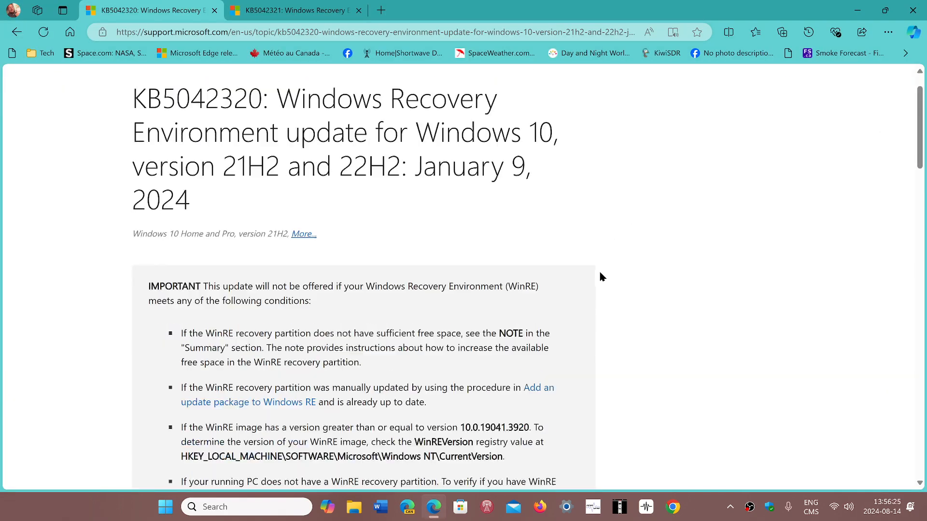
pyautogui.scroll(3)
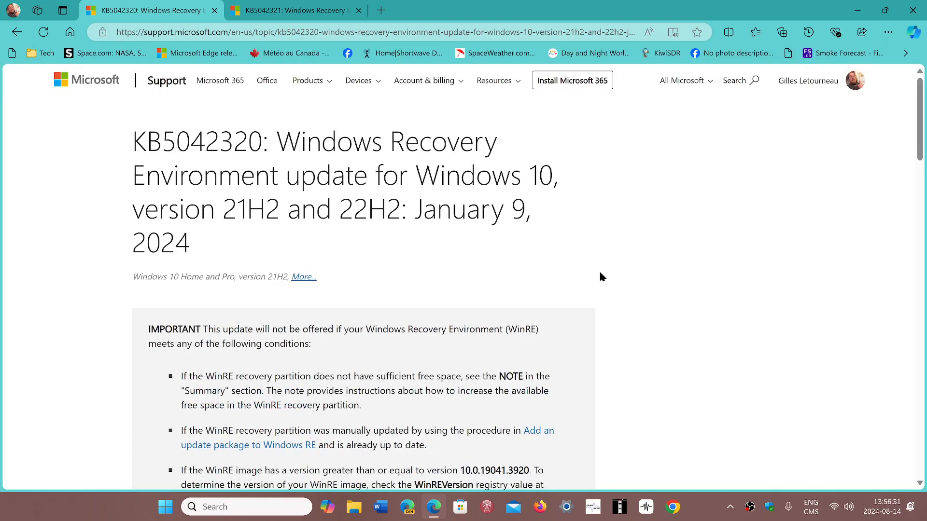
pyautogui.moveTo(196, 119)
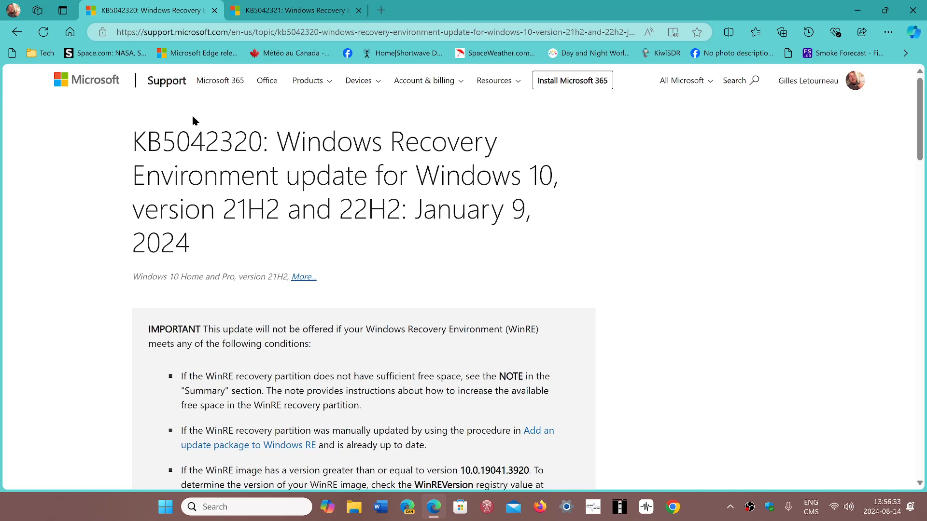
pyautogui.moveTo(137, 140); pyautogui.dragTo(230, 172)
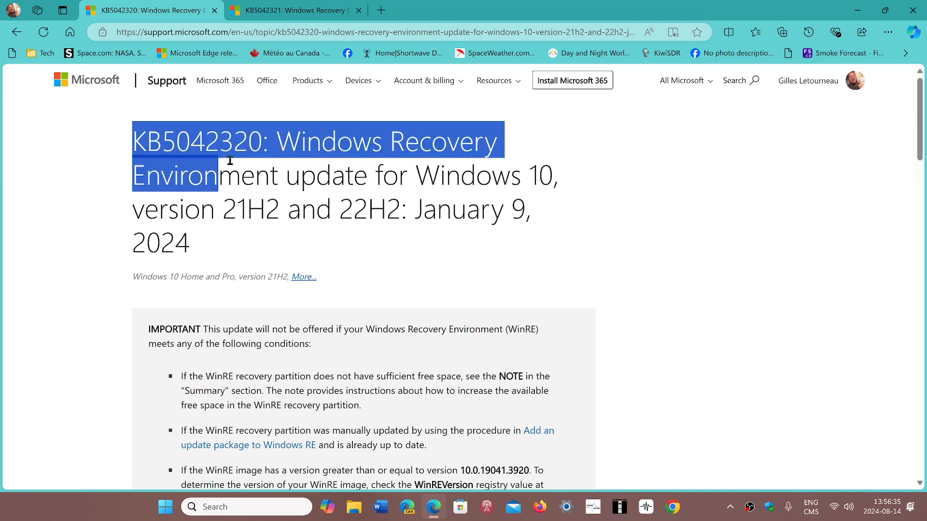
pyautogui.click(230, 161)
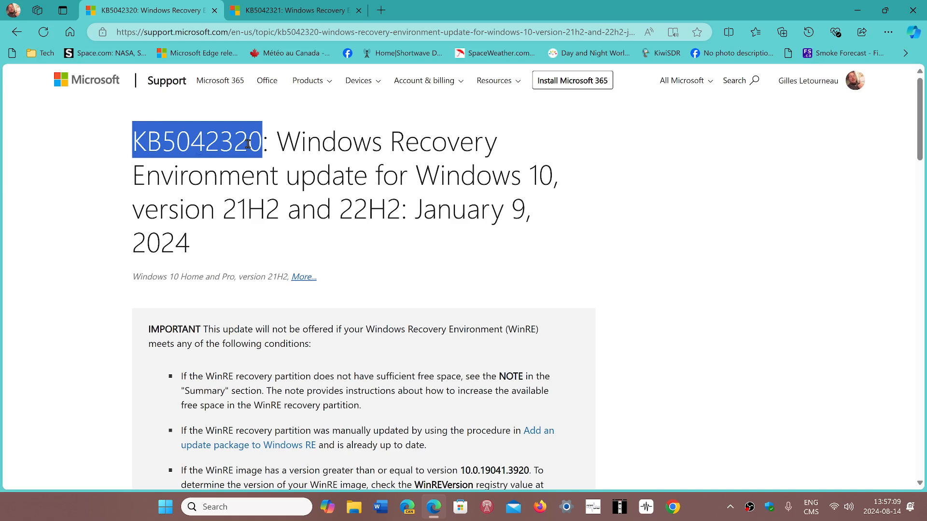
pyautogui.moveTo(655, 370)
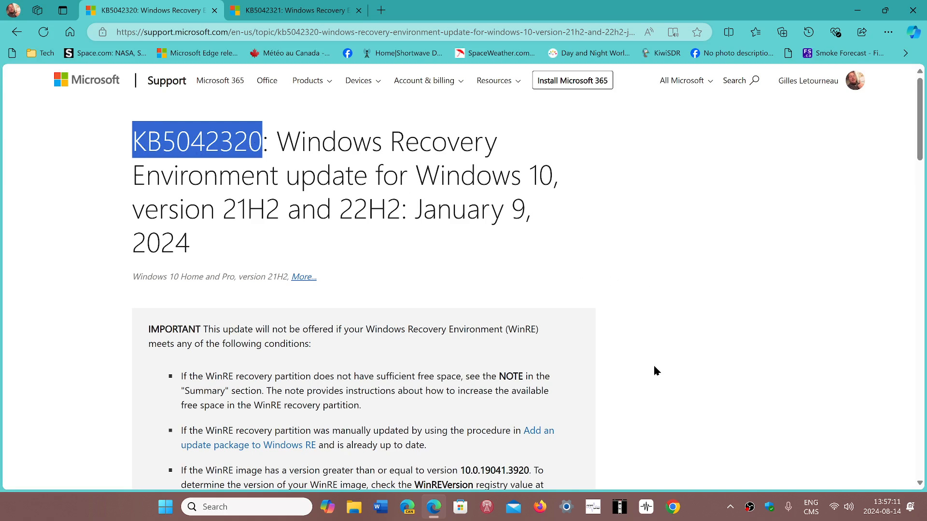
pyautogui.moveTo(254, 371)
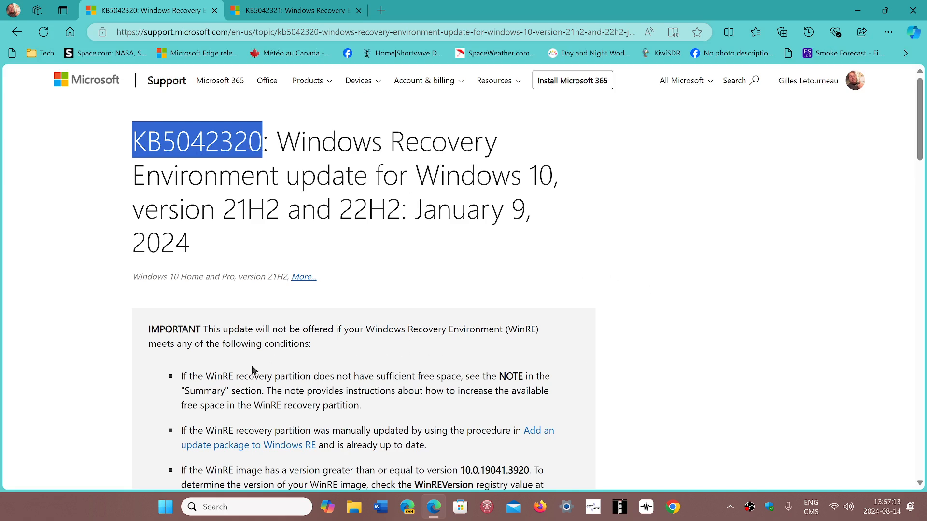
pyautogui.moveTo(620, 356)
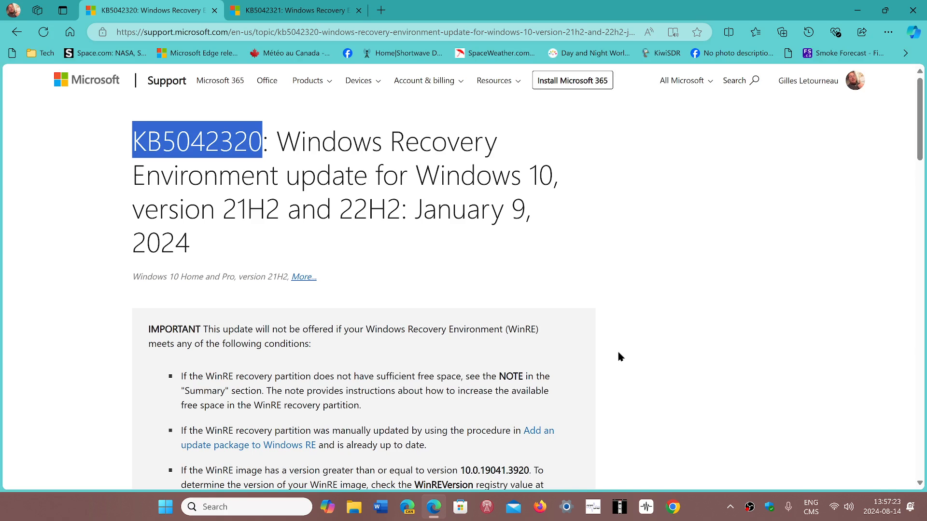
pyautogui.moveTo(361, 323)
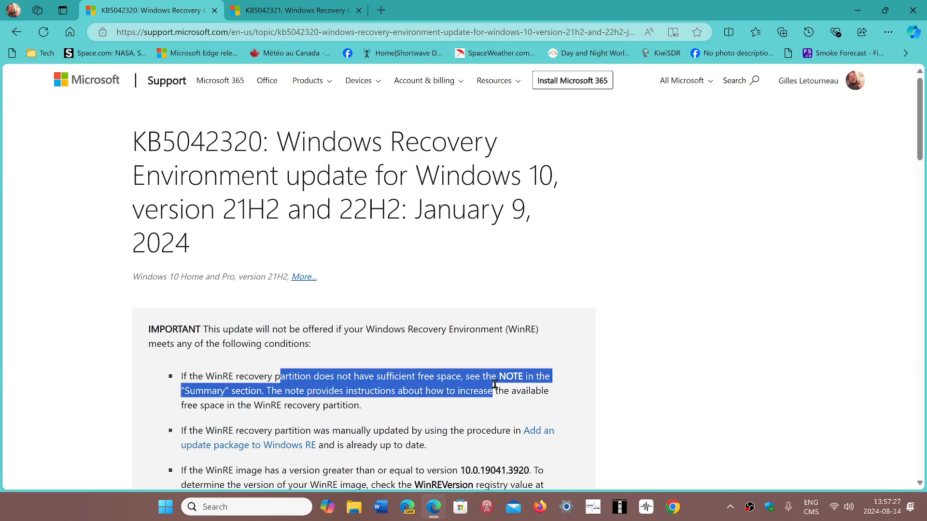
pyautogui.click(602, 396)
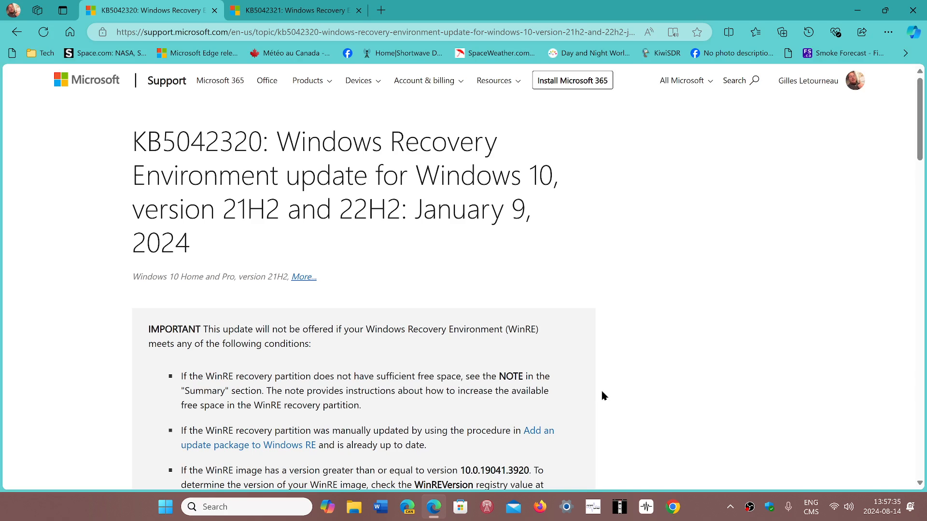
pyautogui.moveTo(357, 237)
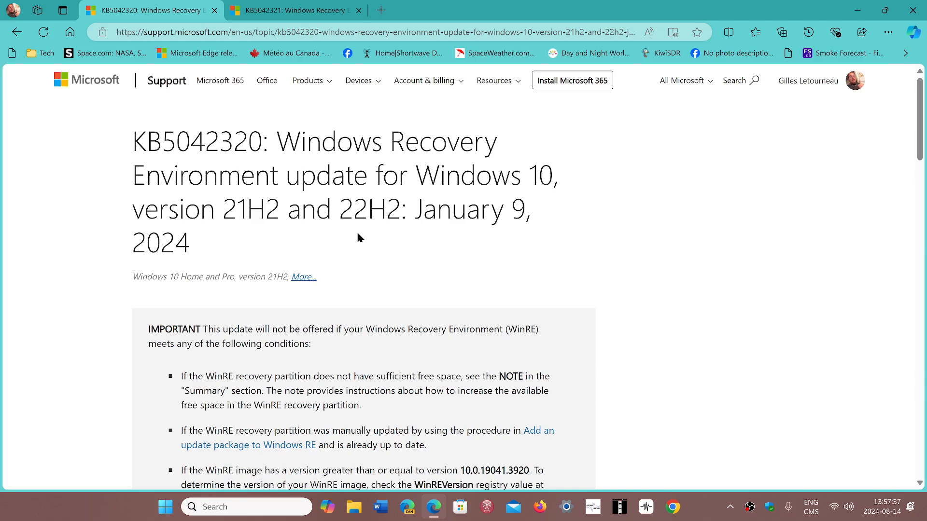
pyautogui.moveTo(207, 146)
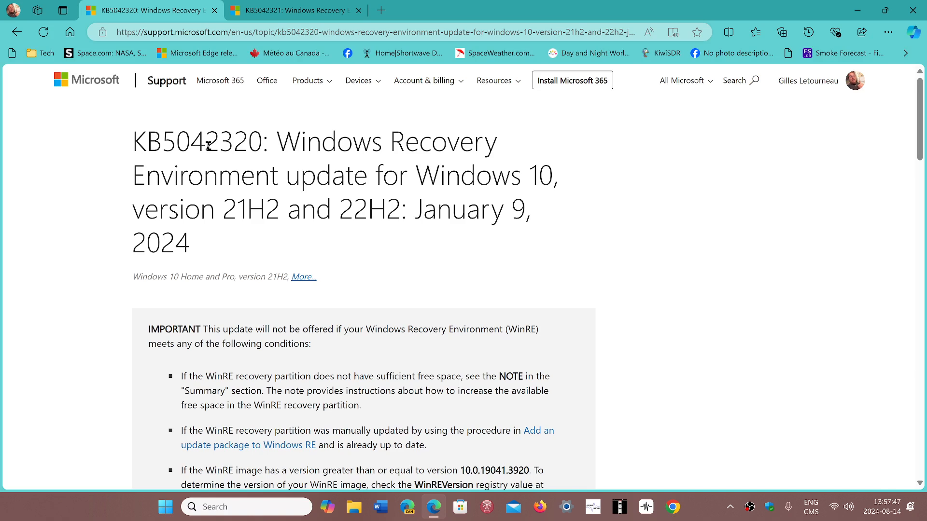
pyautogui.moveTo(599, 385)
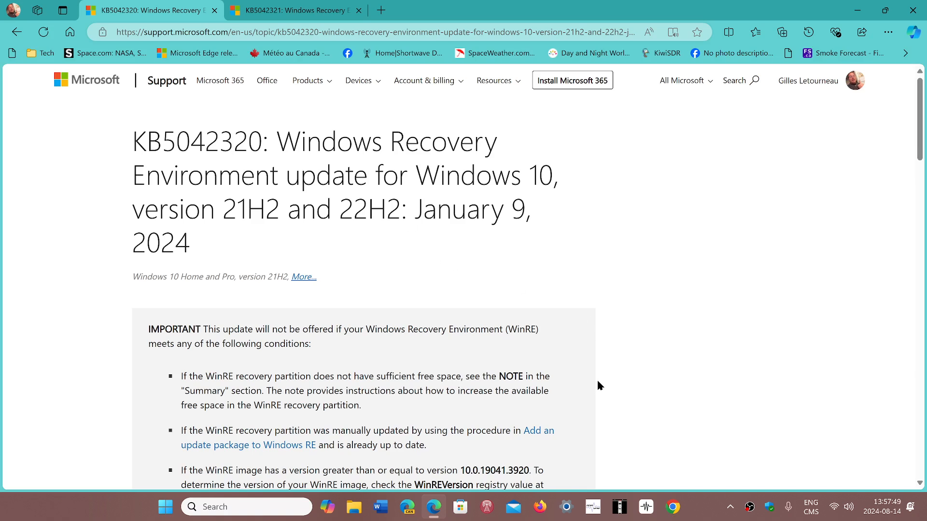
pyautogui.moveTo(239, 151)
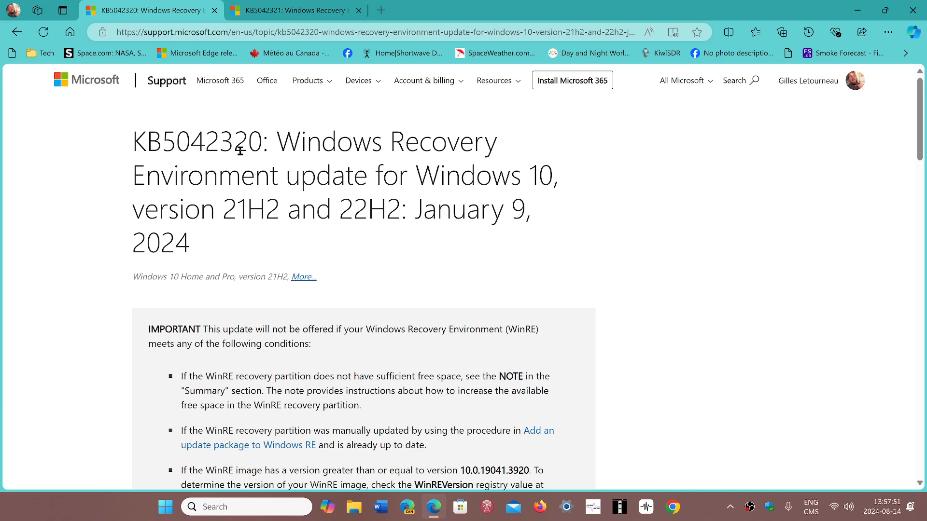
pyautogui.moveTo(662, 305)
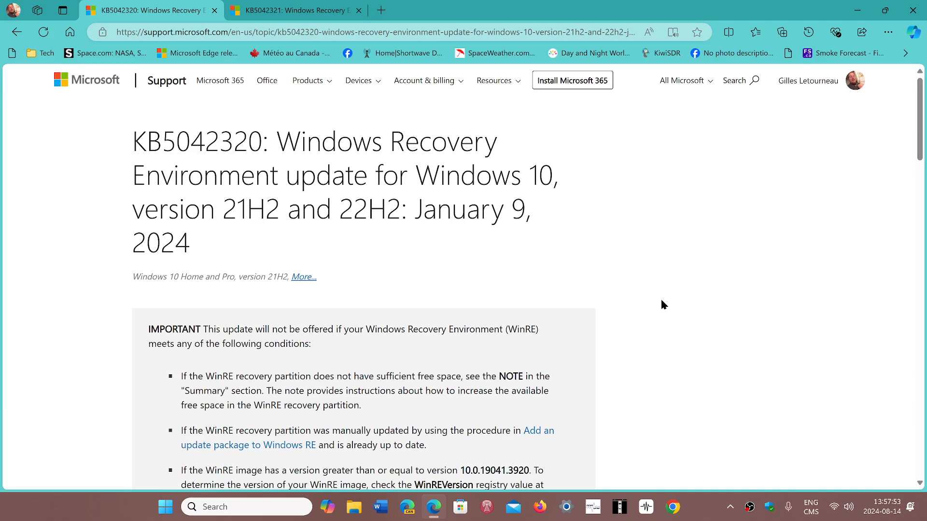
pyautogui.moveTo(312, 22)
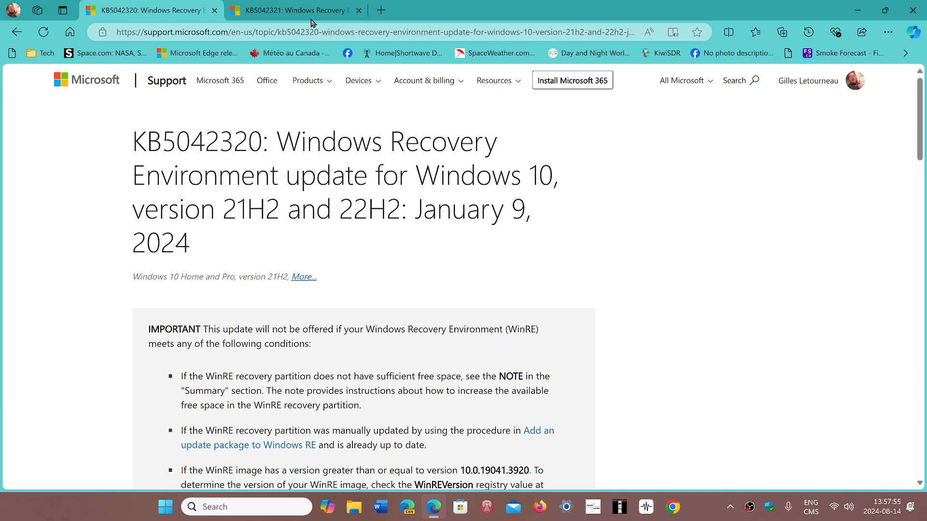
pyautogui.click(293, 9)
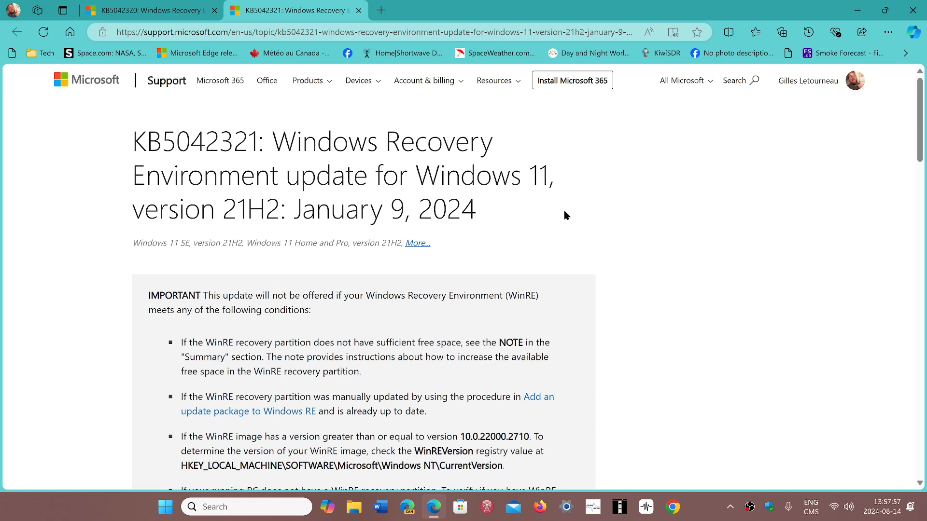
pyautogui.moveTo(426, 194)
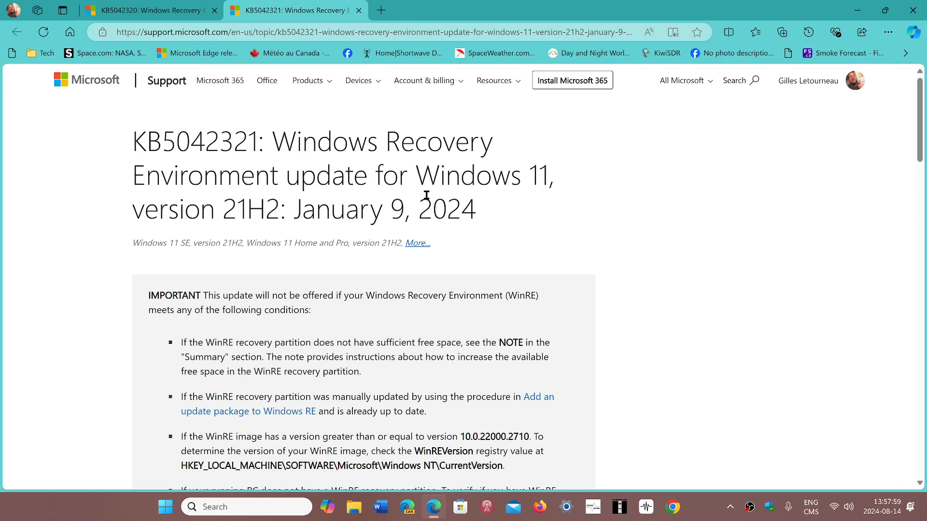
pyautogui.moveTo(650, 338)
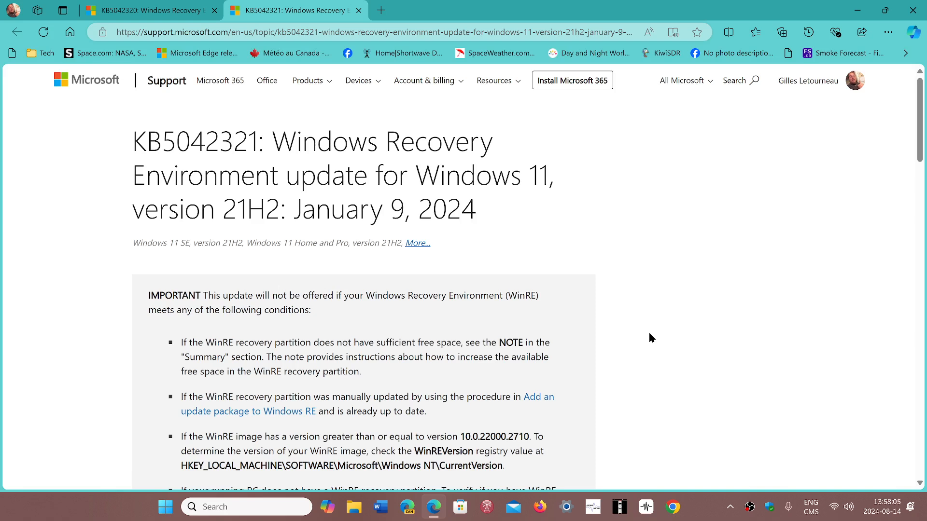
pyautogui.moveTo(636, 243)
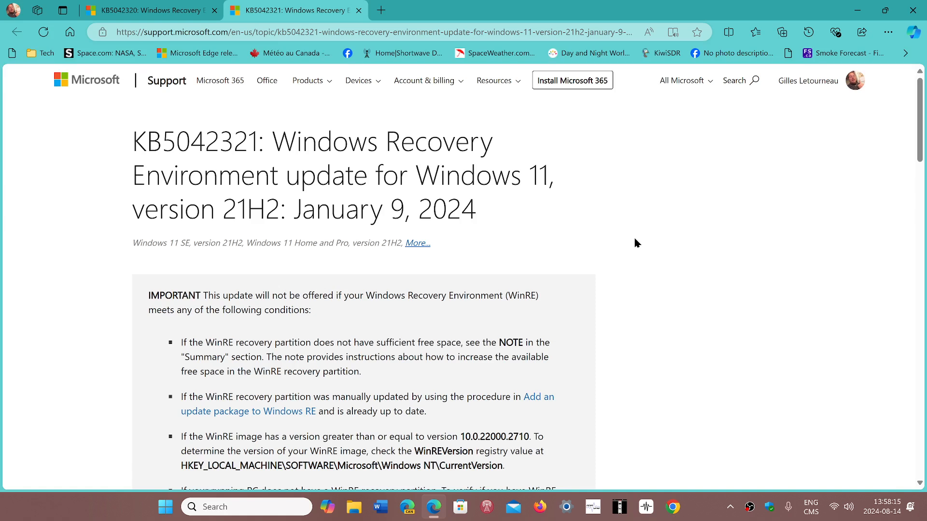
pyautogui.moveTo(615, 266)
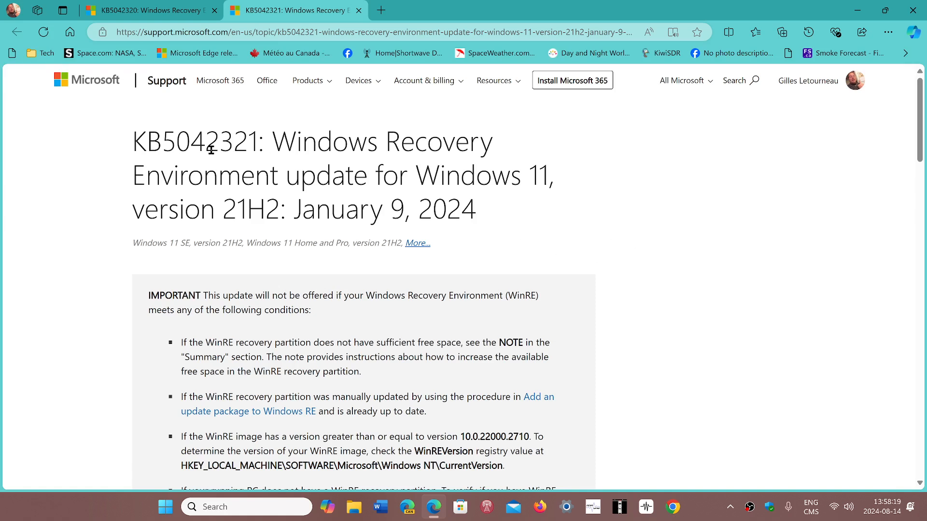
pyautogui.moveTo(569, 193)
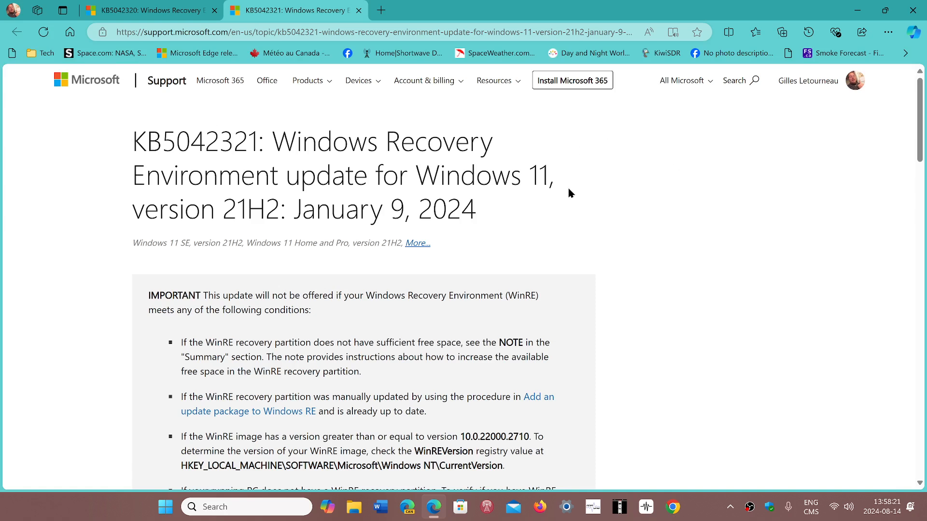
pyautogui.moveTo(69, 168)
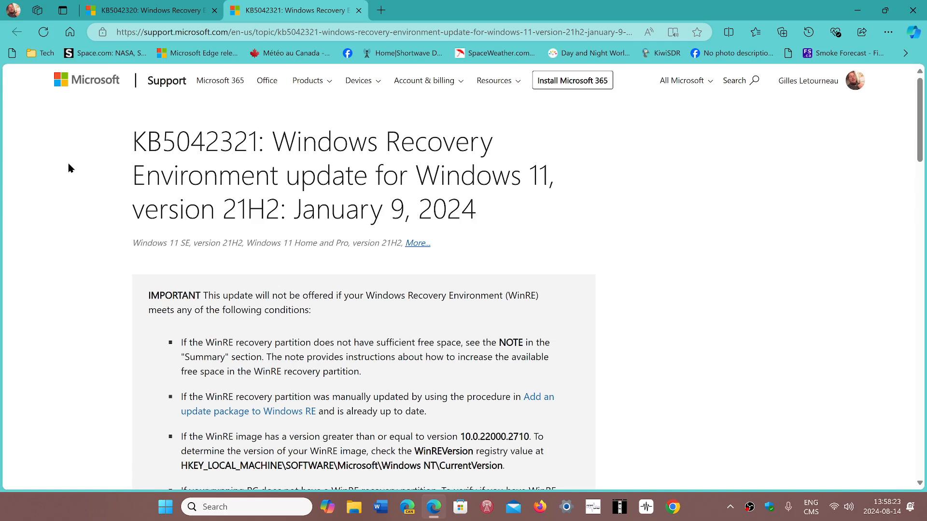
pyautogui.moveTo(456, 159)
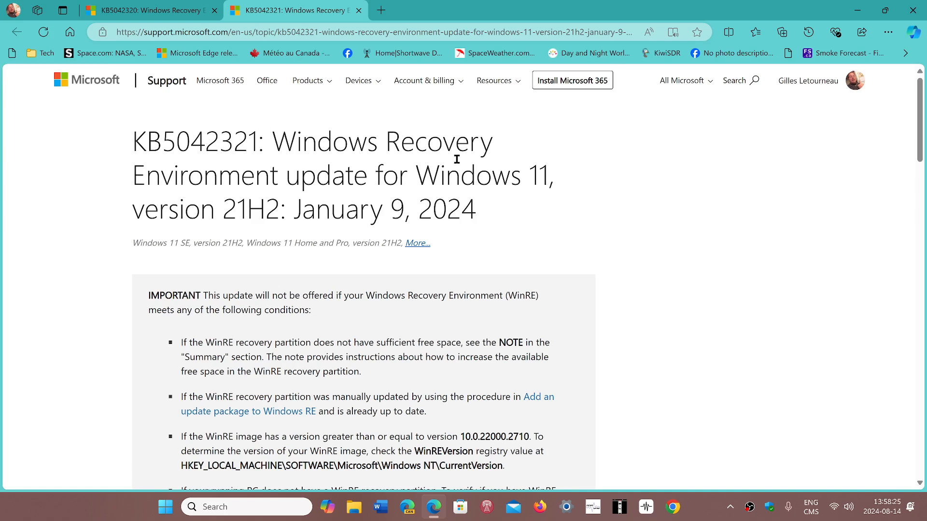
pyautogui.scroll(-3)
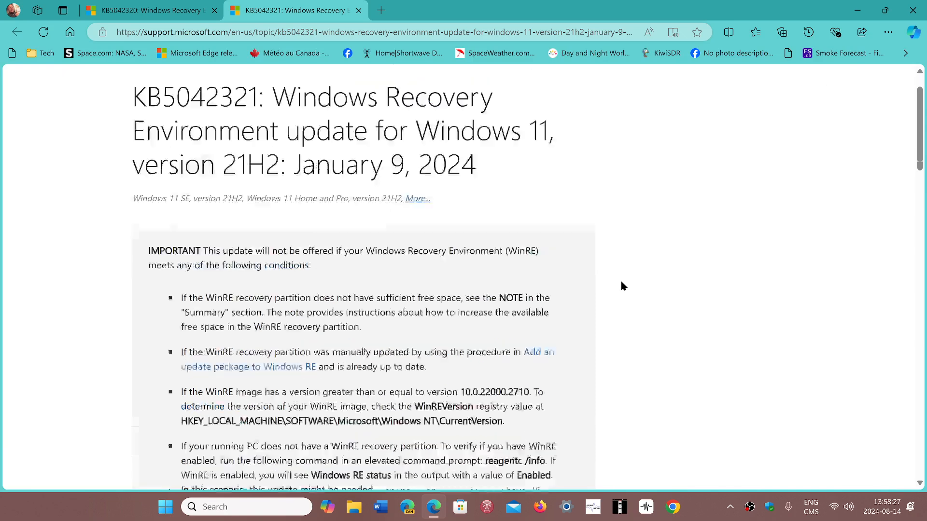
pyautogui.scroll(-3)
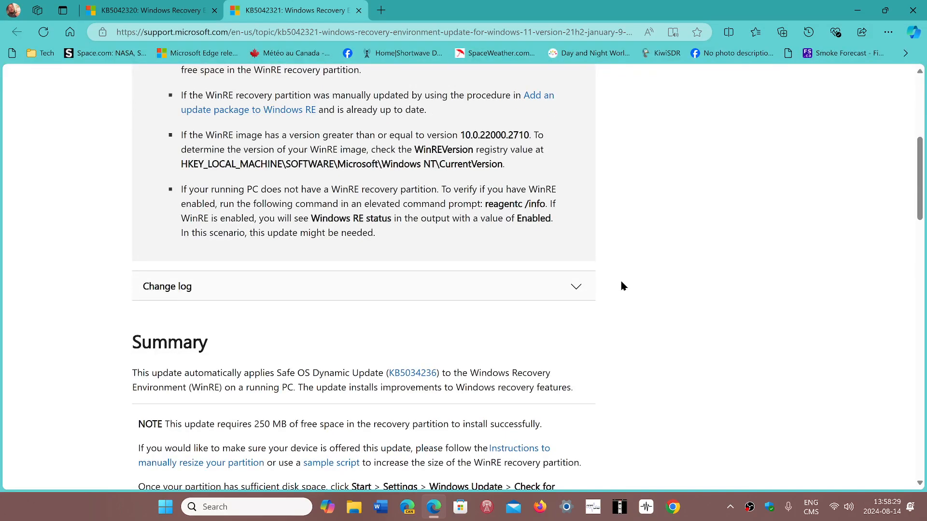
pyautogui.scroll(3)
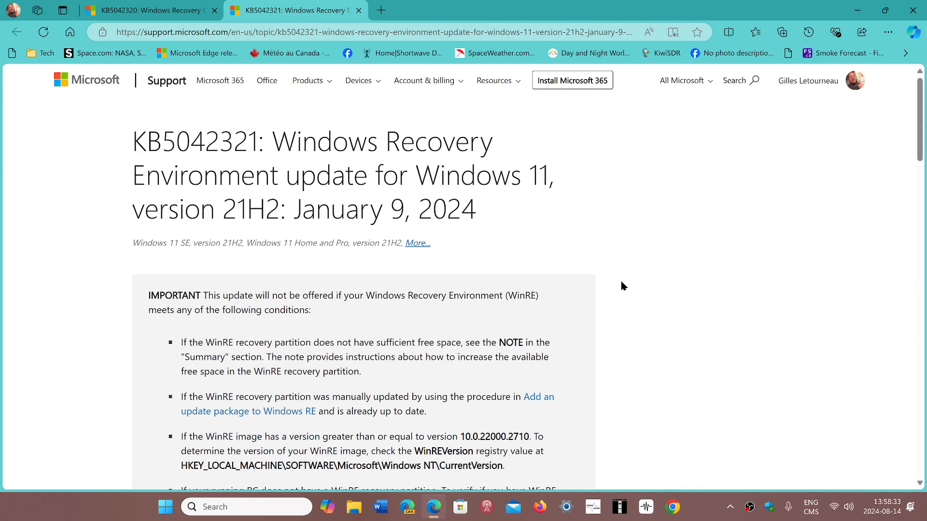
pyautogui.moveTo(351, 159)
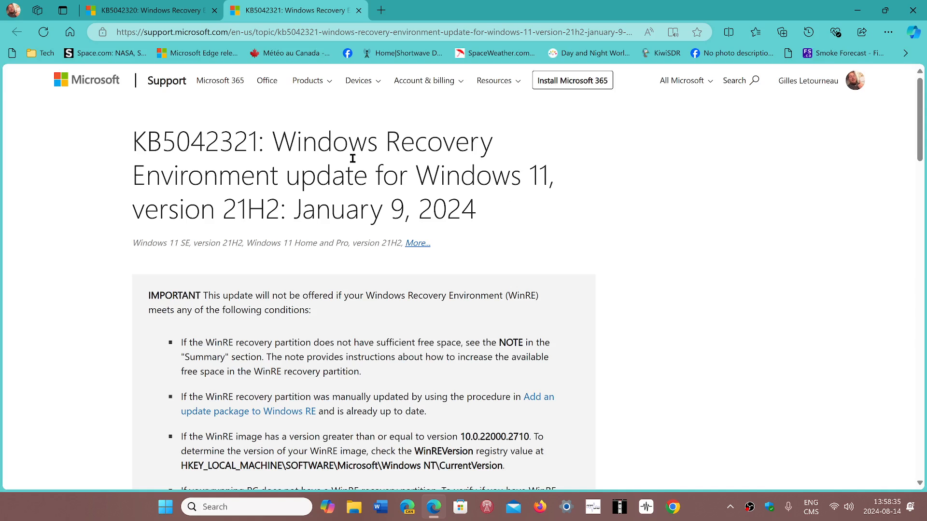
pyautogui.moveTo(449, 119)
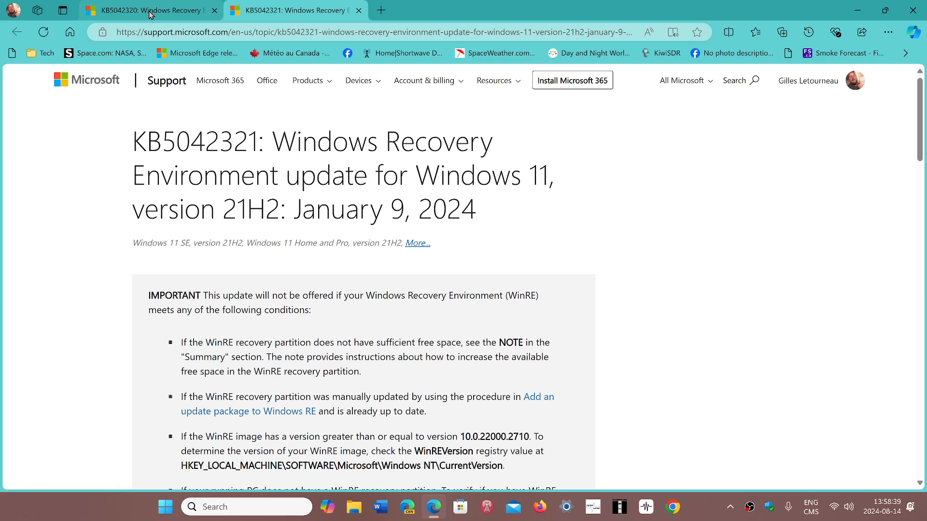
pyautogui.click(148, 9)
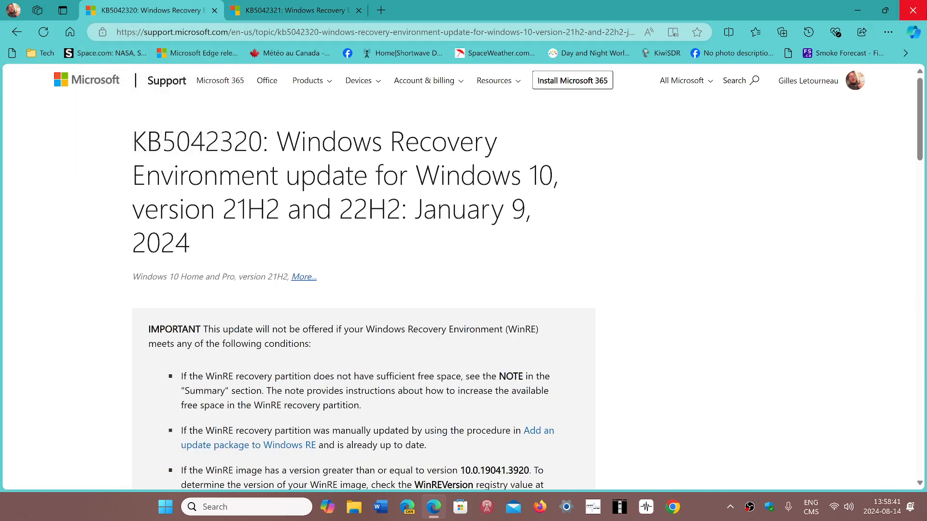